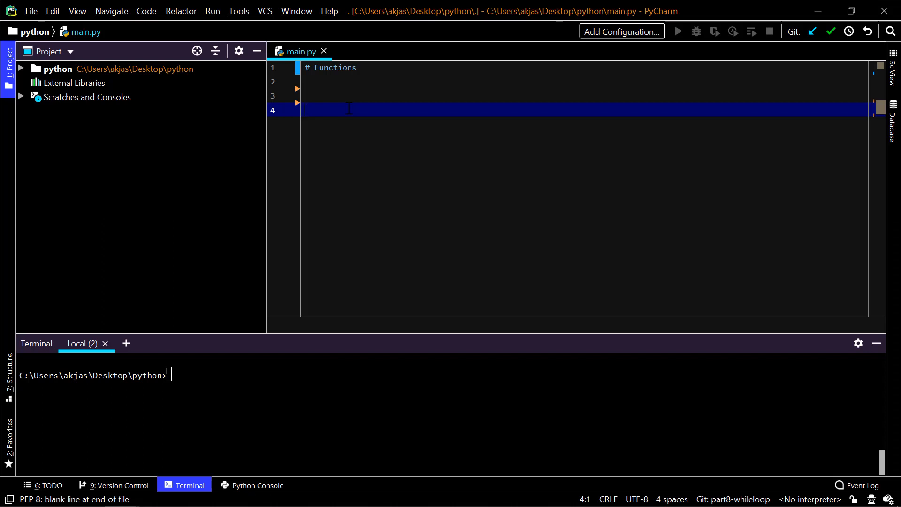
Write the function header def add(a, b): under the # Functions comment.
text(def)
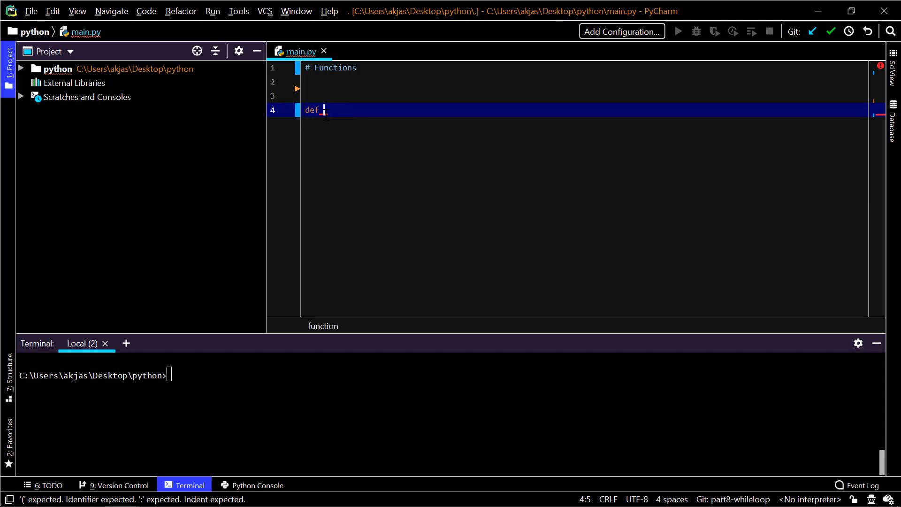
text(add)
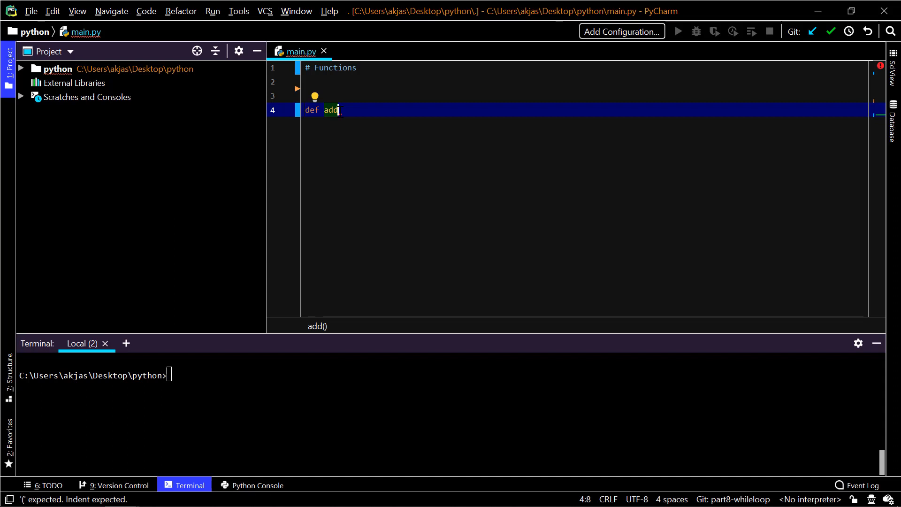
text(()
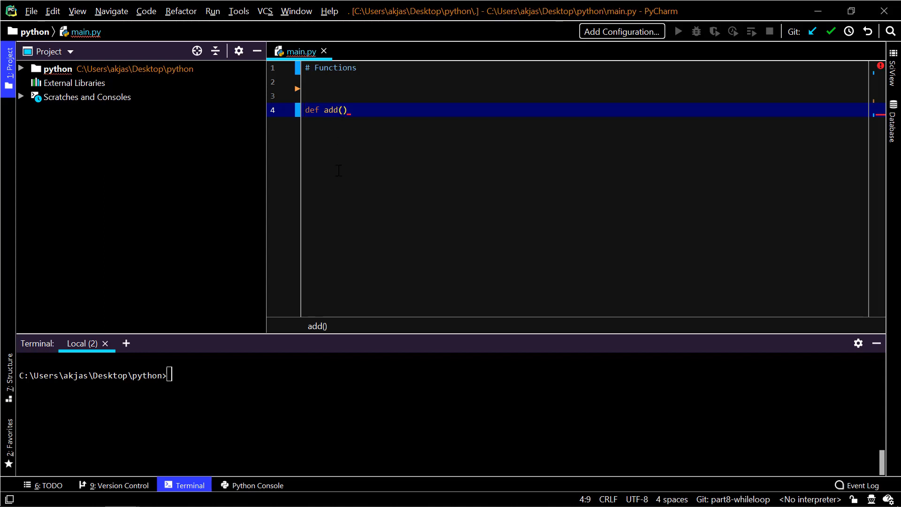
mouse_move(344, 186)
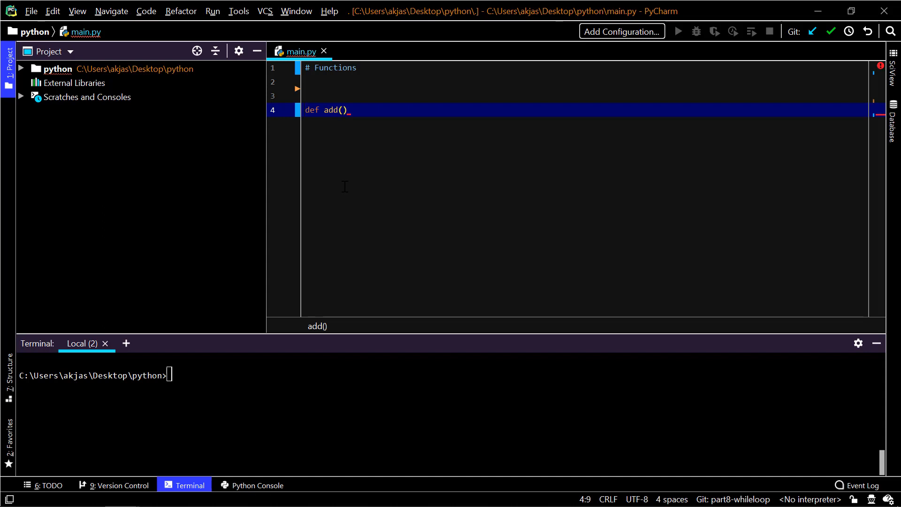
text(a,)
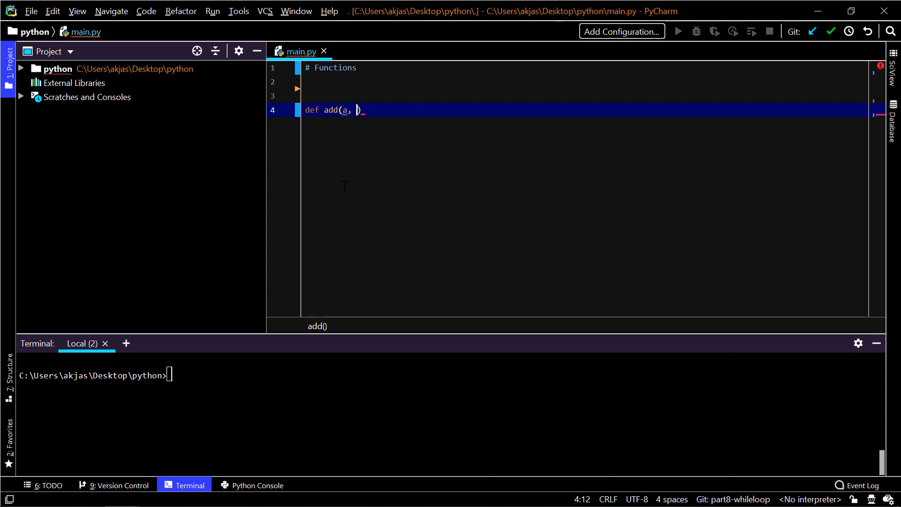
text(b)
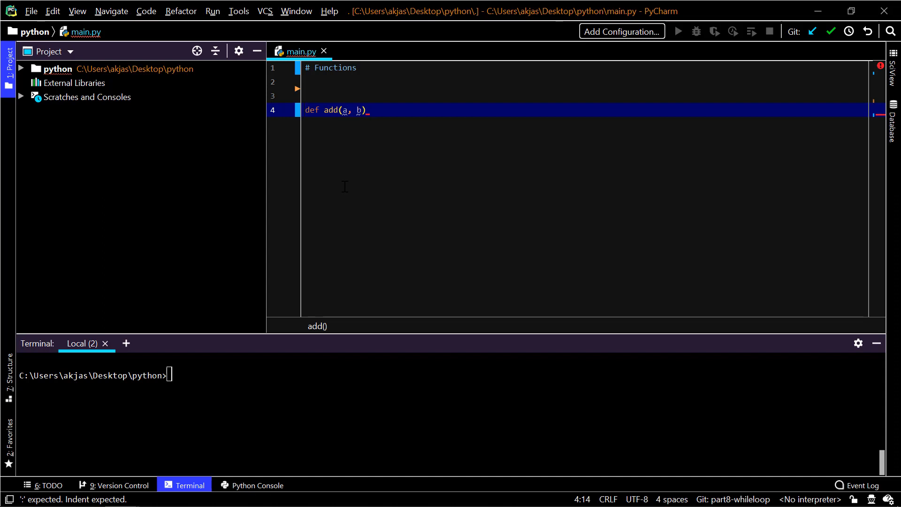
text(:)
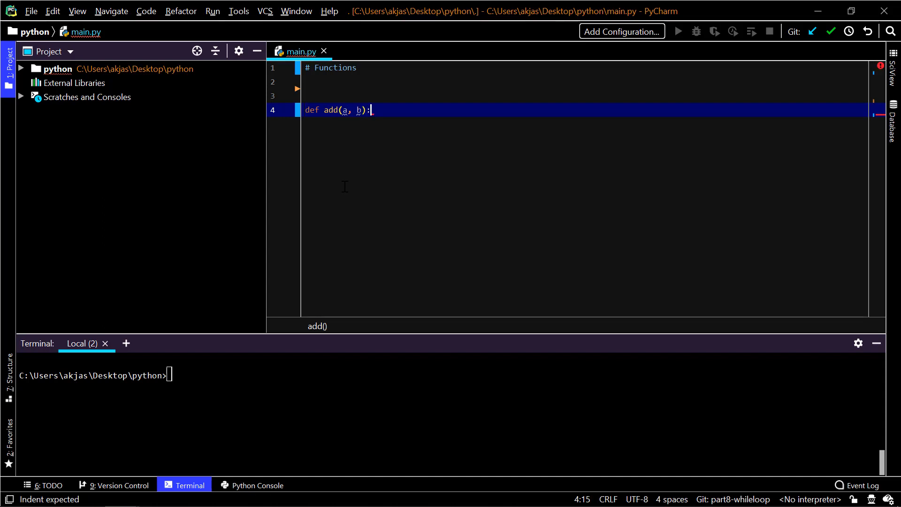
Give add the body return a+b and leave blank lines after the function.
key(enter)
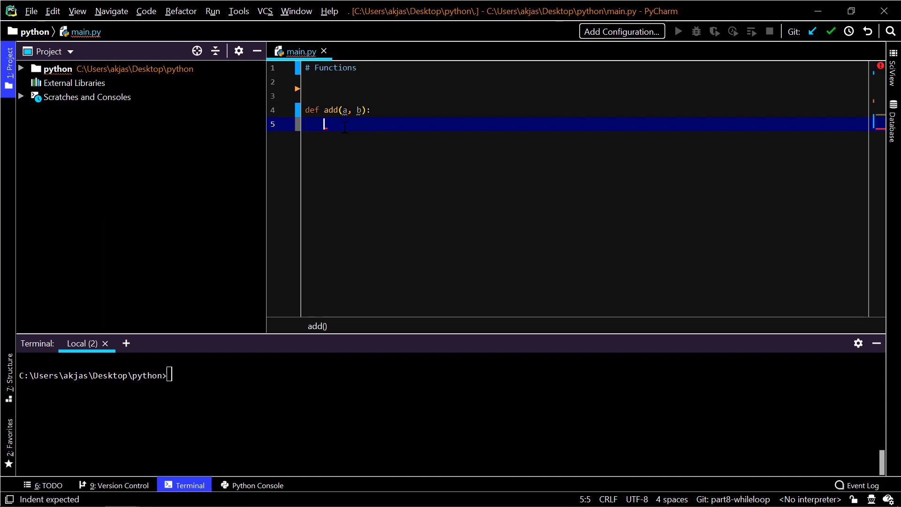
mouse_move(383, 135)
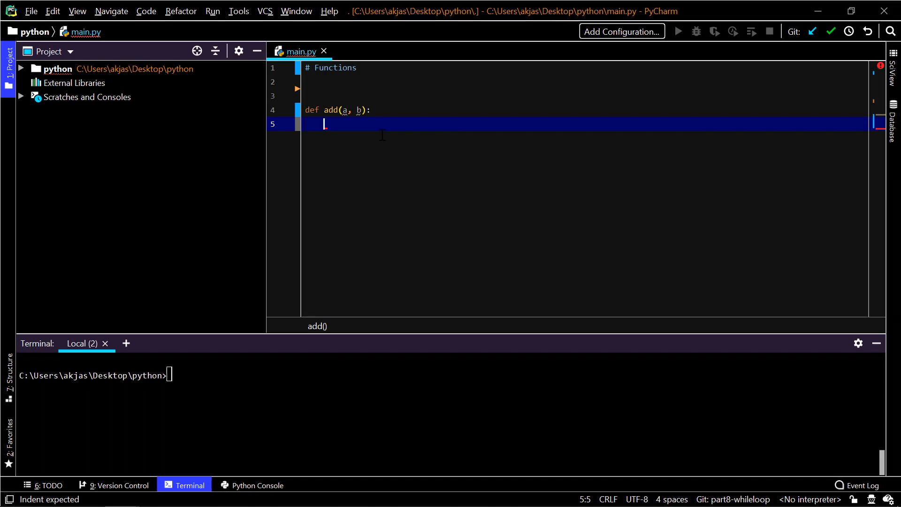
double_click(328, 110)
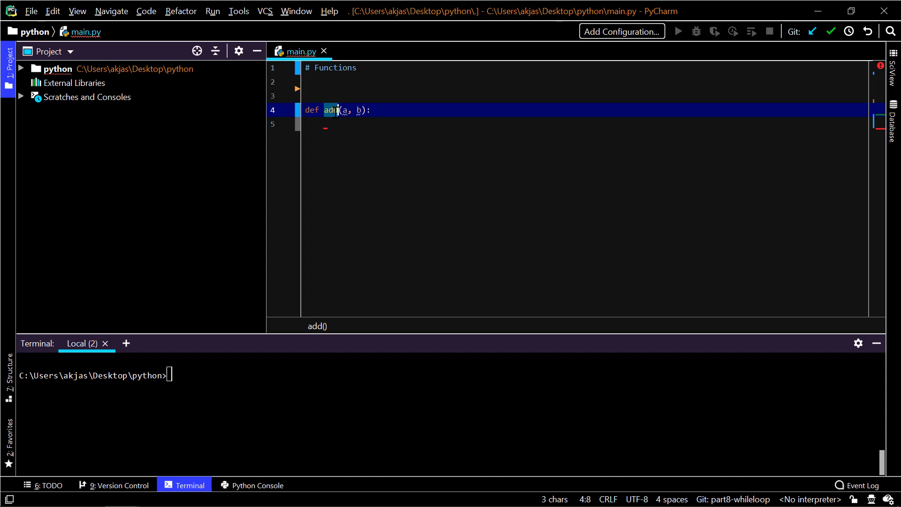
text(ret)
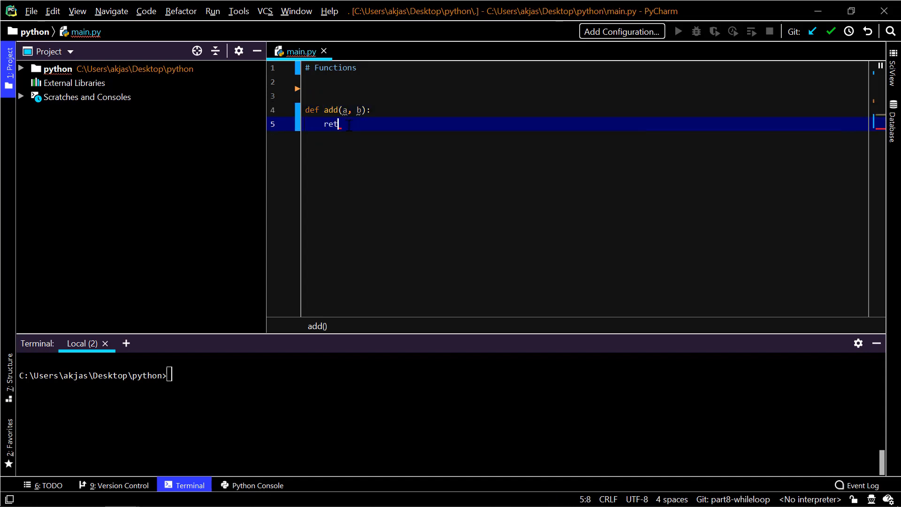
text(urn a+b)
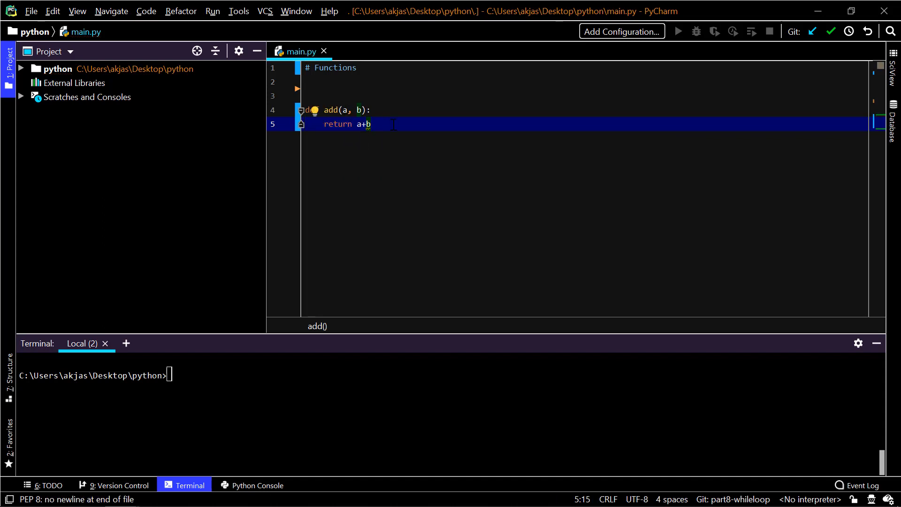
key(enter)
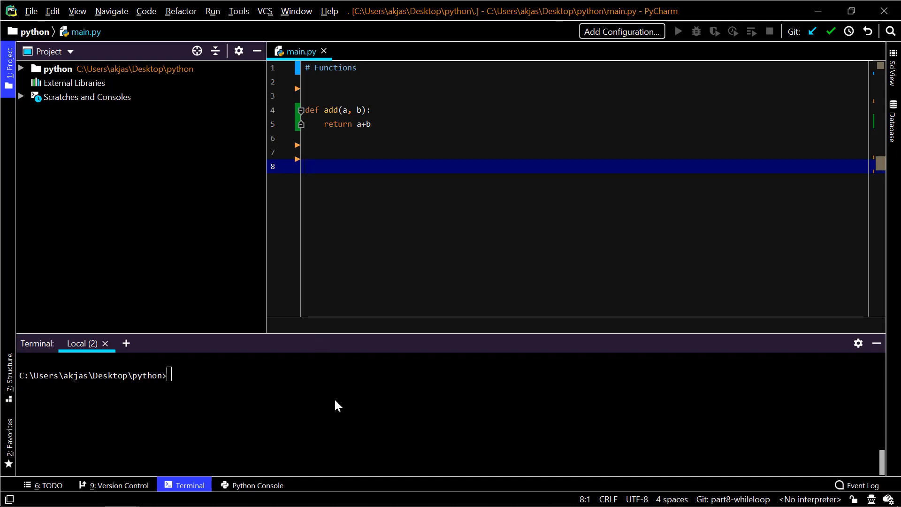
Run python main.py in the terminal (no output), then begin an add( call on line 8.
text(python main.py)
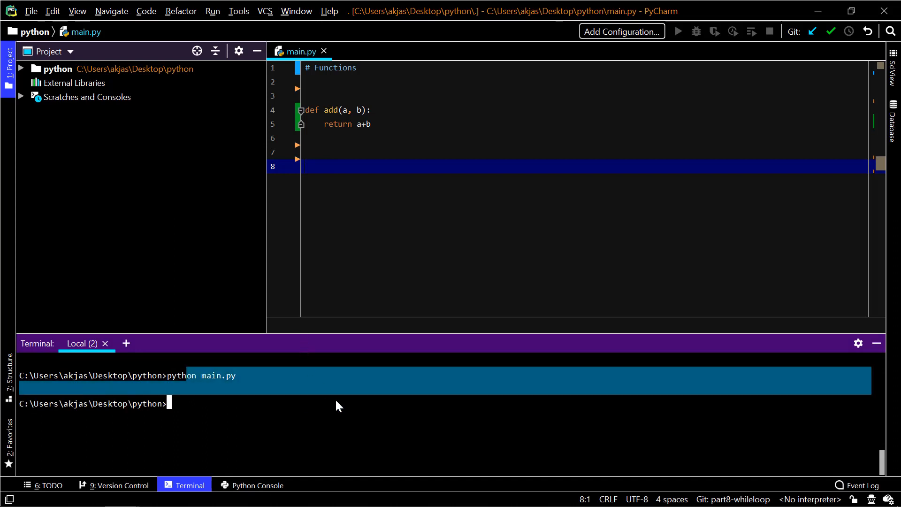
click(323, 110)
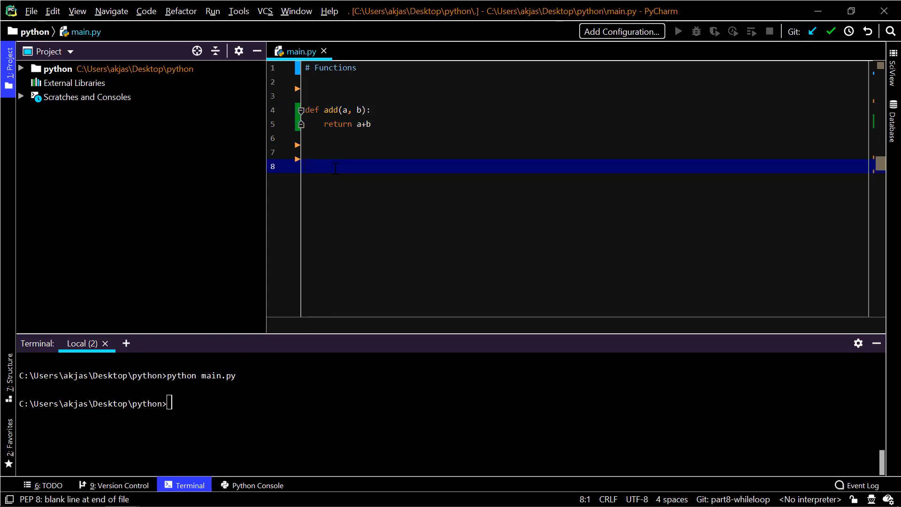
text(add()
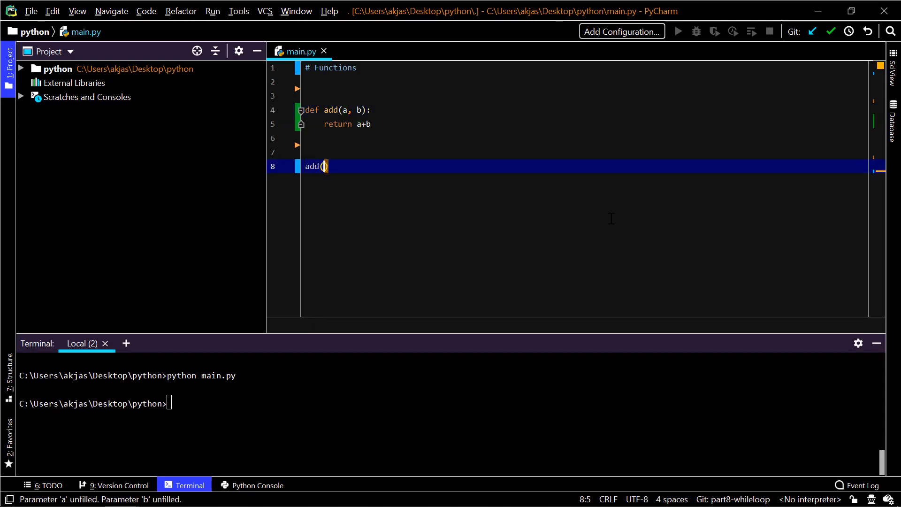
Complete the bare call add(4, 6) and review the return a+b line; rerun prints nothing.
text(4, 6)
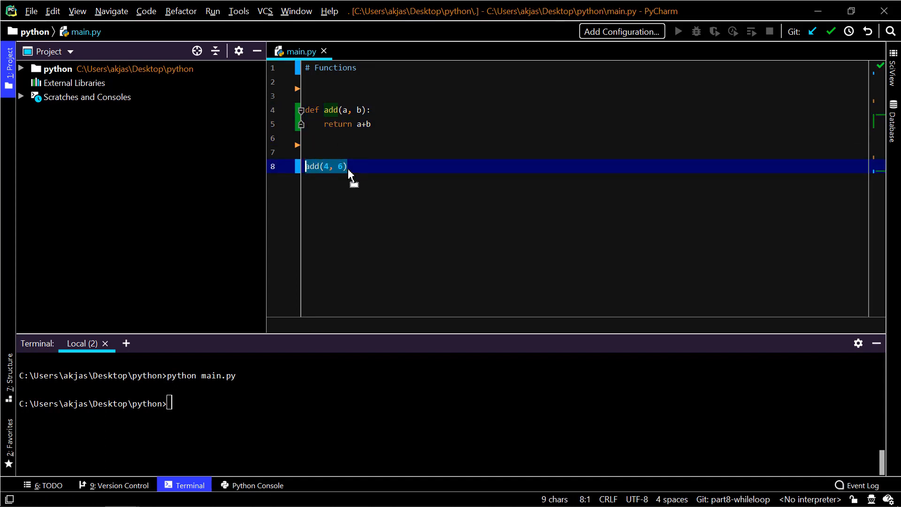
click(339, 124)
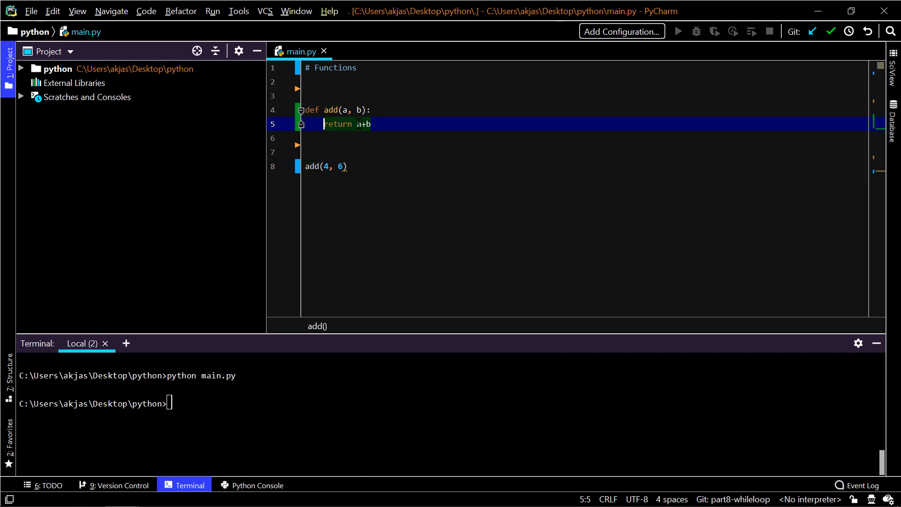
click(370, 124)
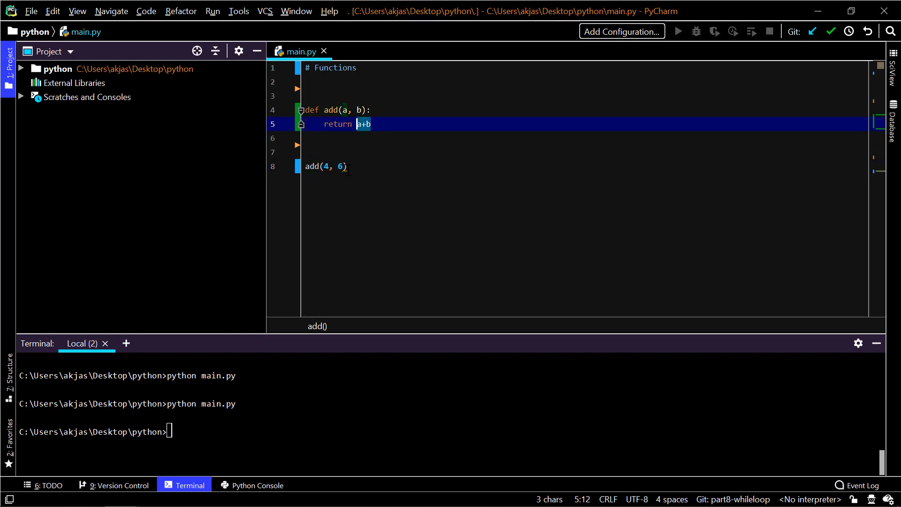
click(327, 167)
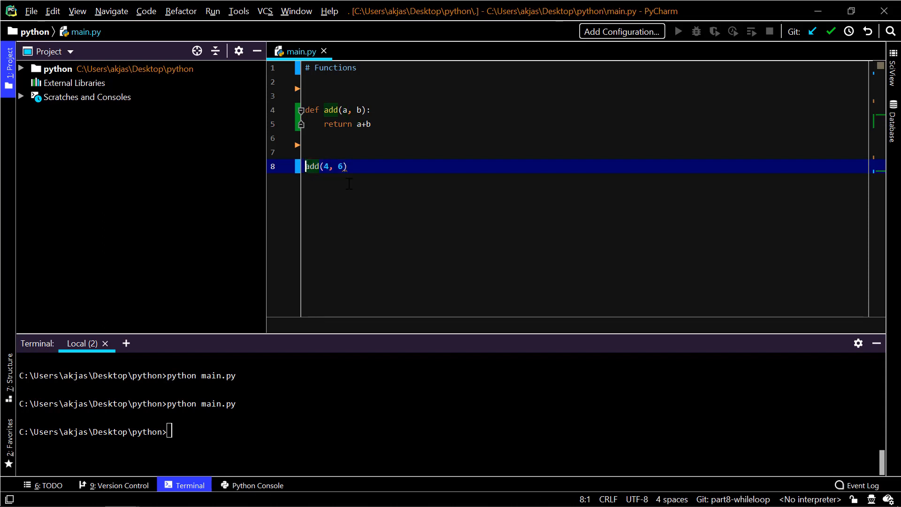
Wrap add(4, 6) in print() so running main.py outputs the sums 10, 18, 27, 10, 10.
text(print()
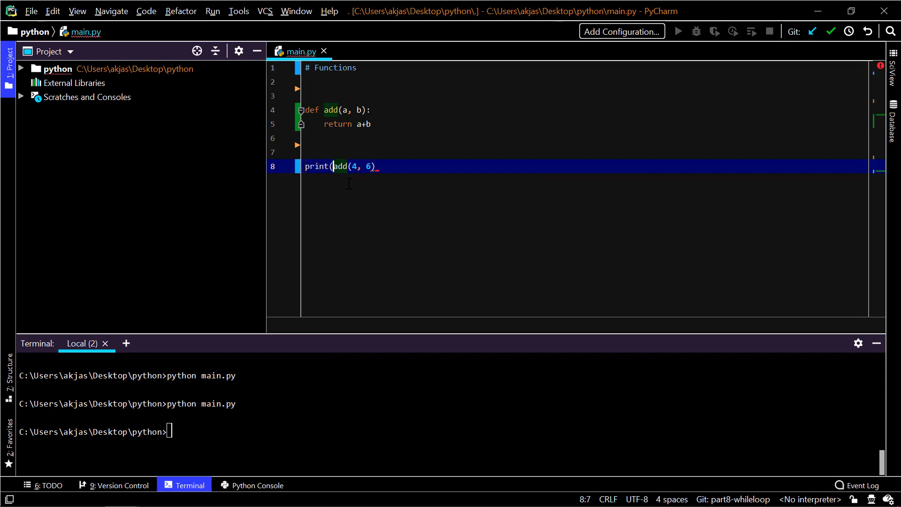
text())
text(p)
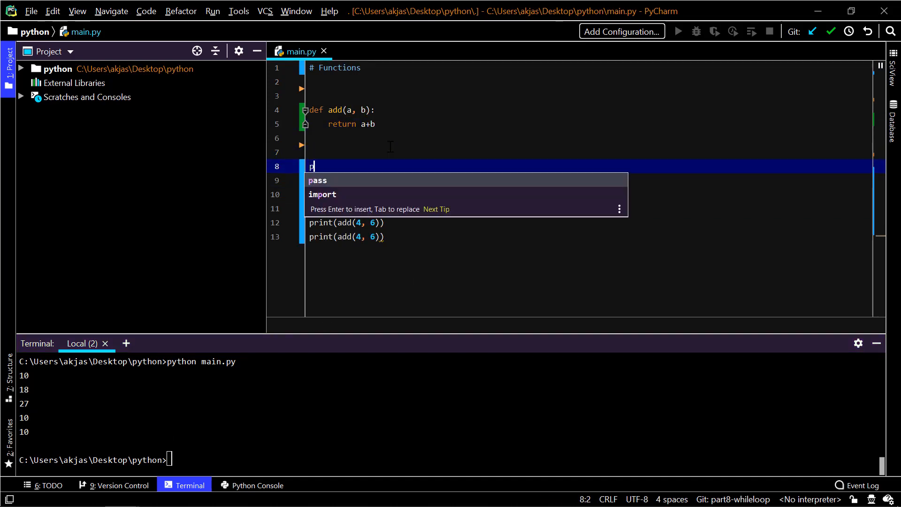
Write print(5+6) on line 8, type and discard stray test text, and move to the last print call.
text(rint(5))
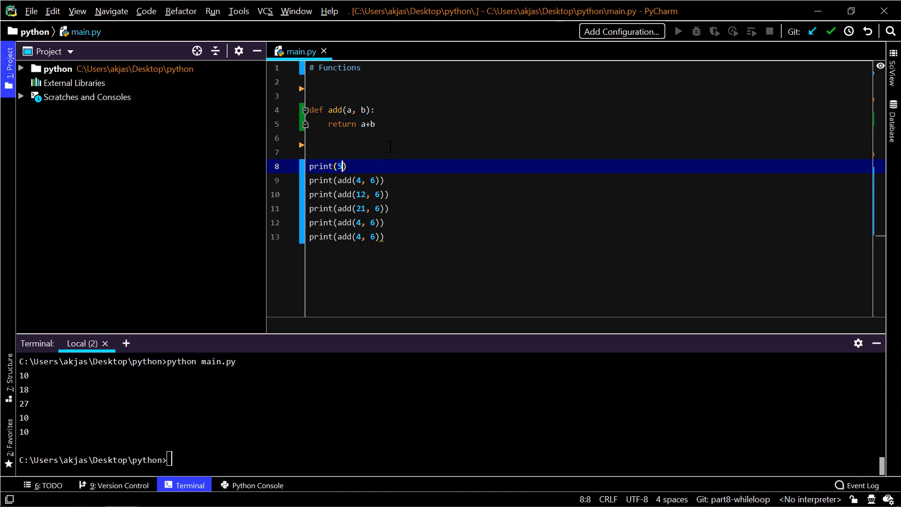
text(+6)
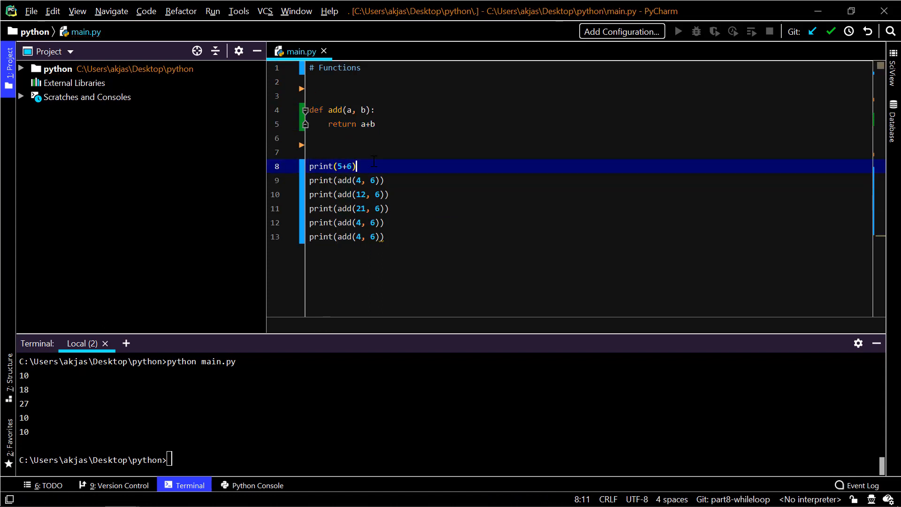
text(adsf)
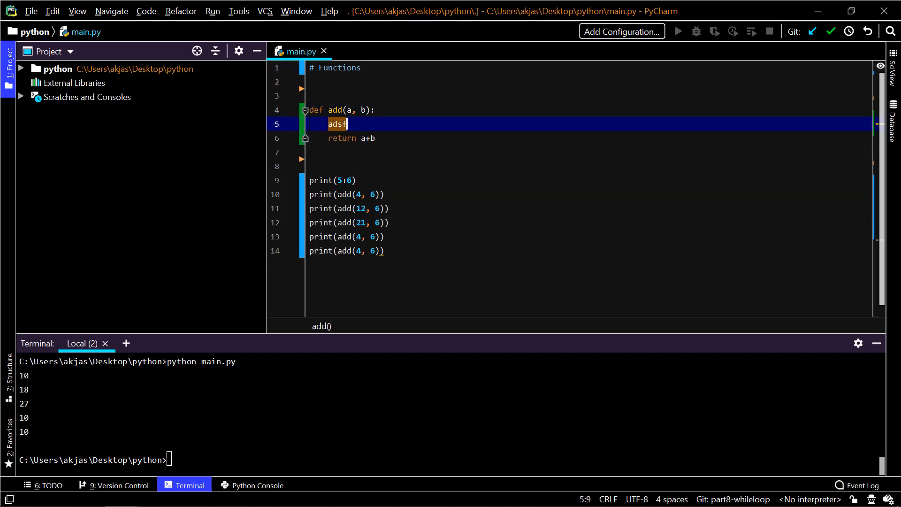
text(= asdf)
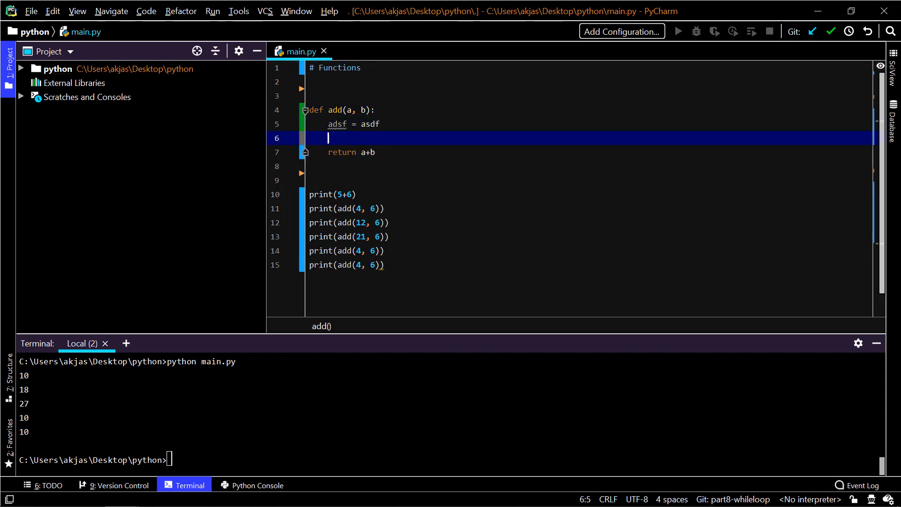
text(saf)
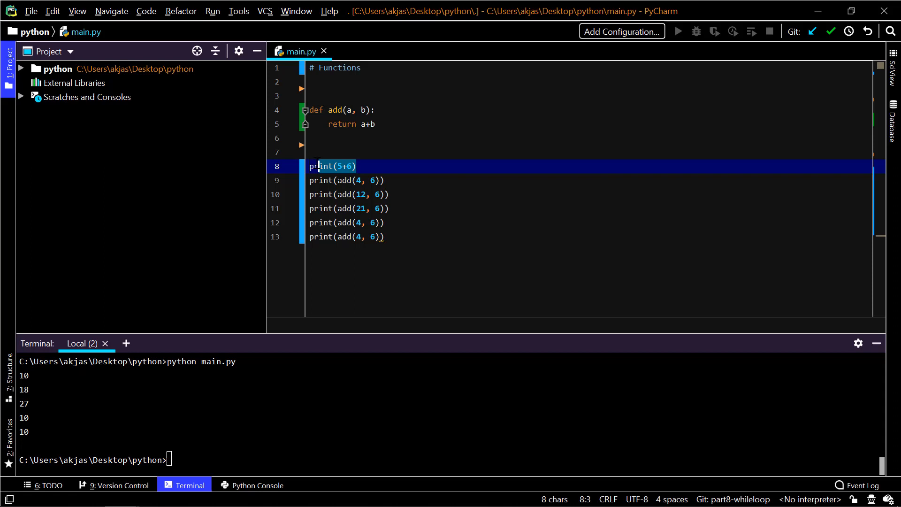
click(372, 181)
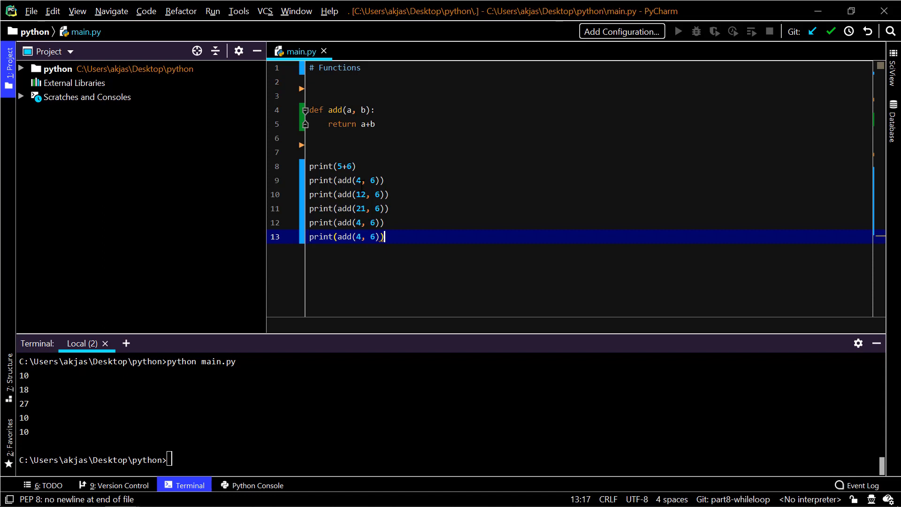
Inspect the a, b parameters, type and remove stray a-b text at file end, leaving a blank final line.
click(351, 110)
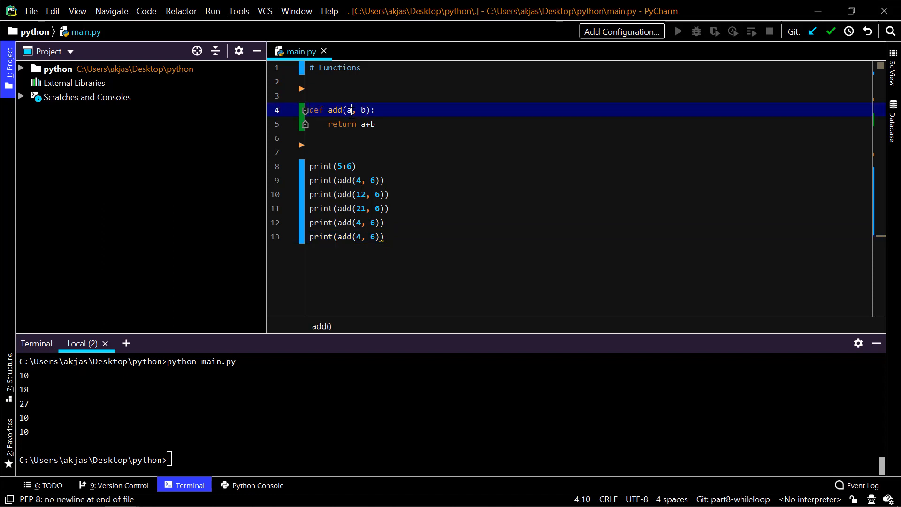
click(363, 110)
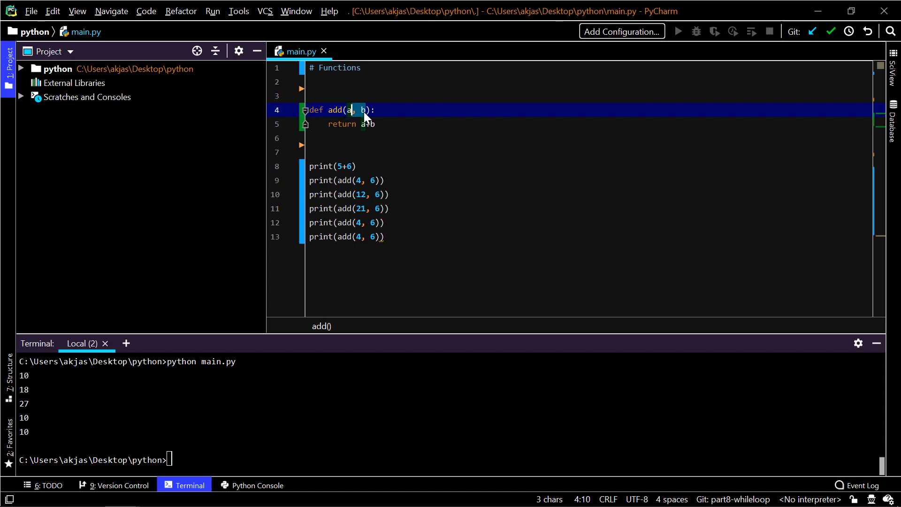
click(375, 124)
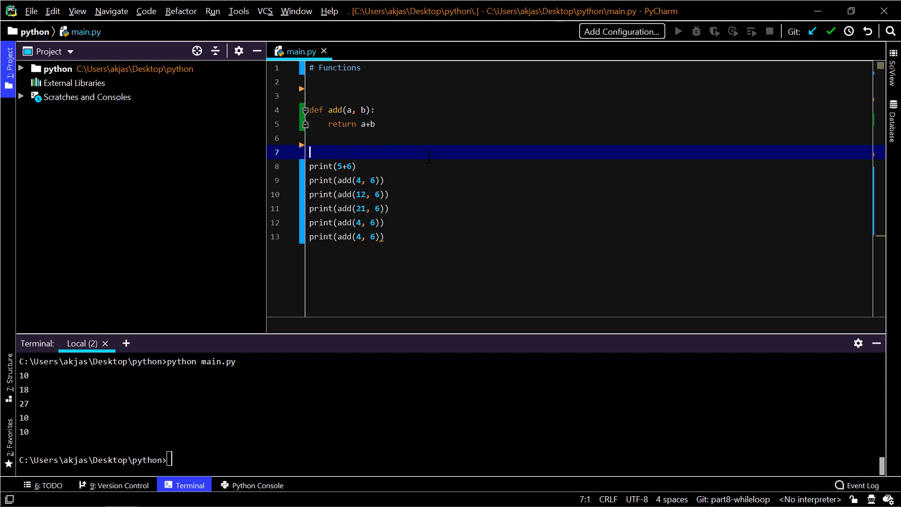
click(384, 237)
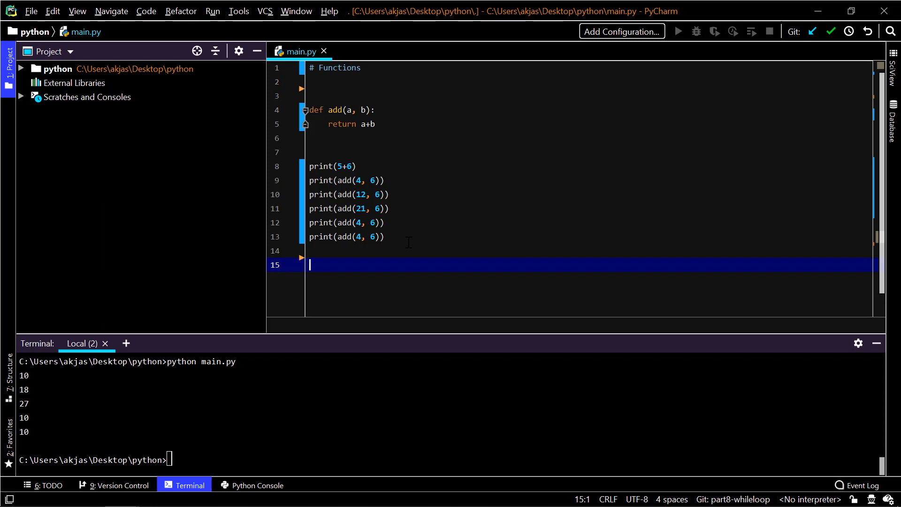
text(a)
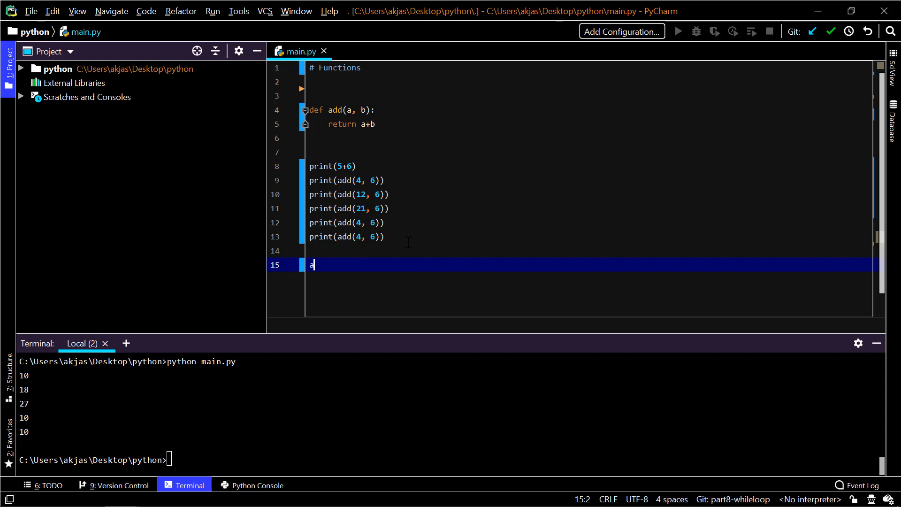
text(-b)
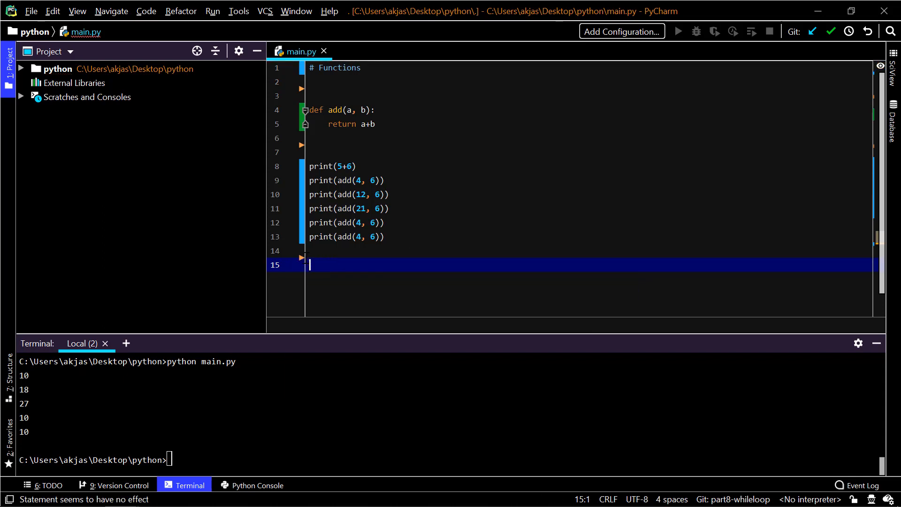
key(backspace)
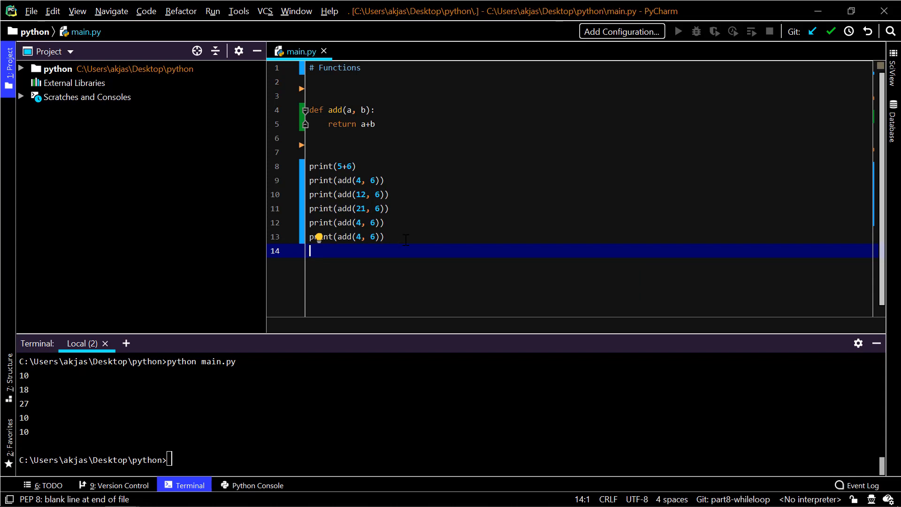